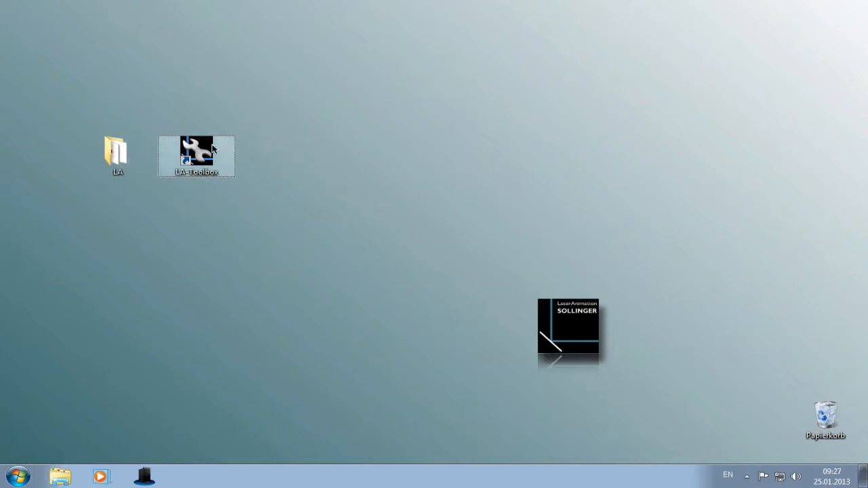
# Launch LA-Toolbox from its desktop shortcut, landing on the Main device status view
pyautogui.doubleClick(195, 146)
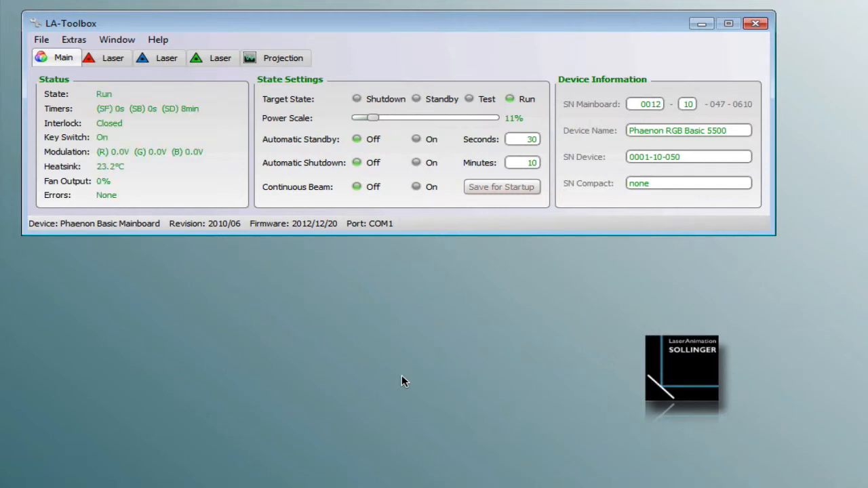
pyautogui.moveTo(179, 193)
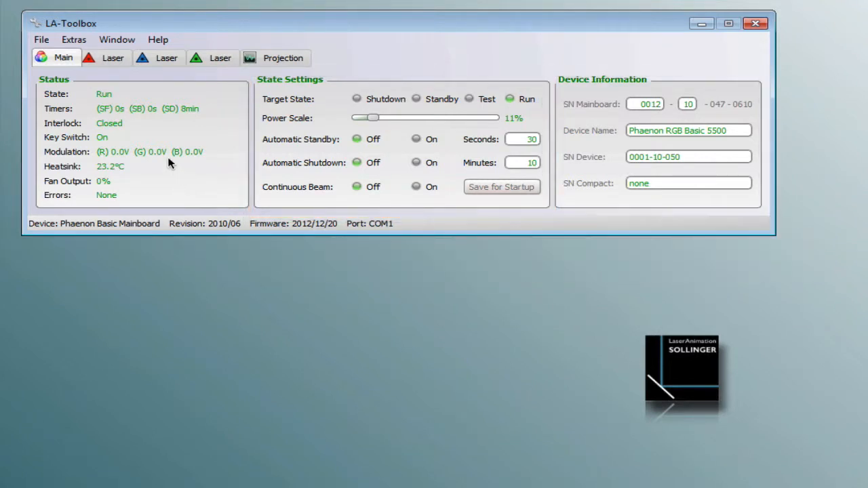
# Review the red, blue and green 532nm laser modules' driver and temperature status in turn
pyautogui.click(106, 57)
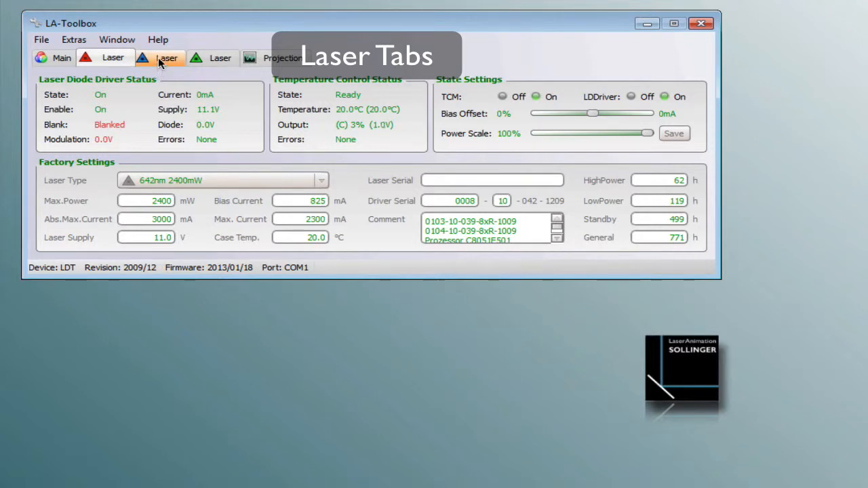
pyautogui.click(165, 57)
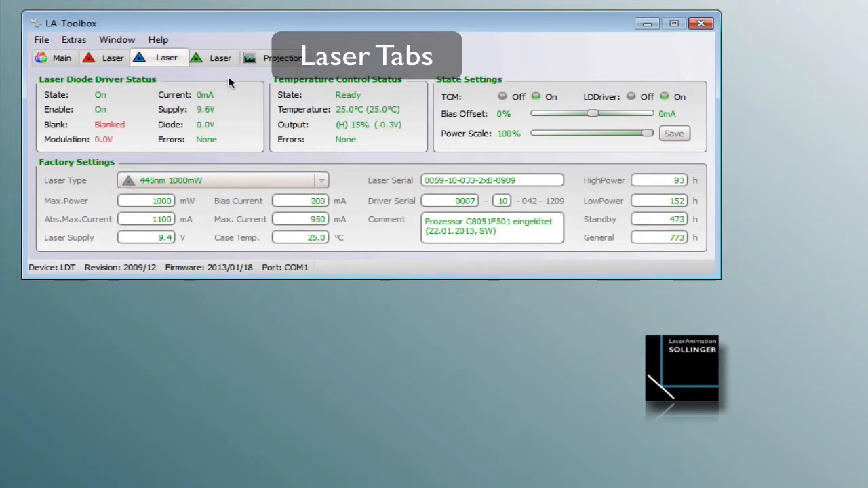
pyautogui.click(220, 57)
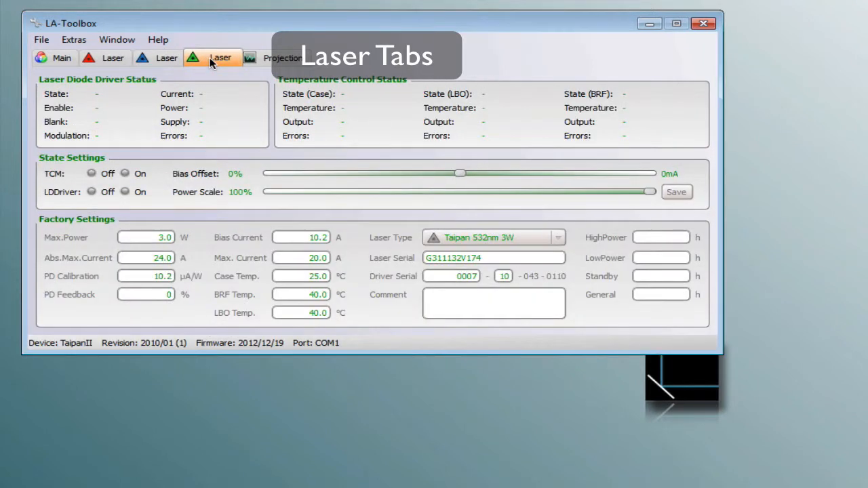
pyautogui.click(220, 57)
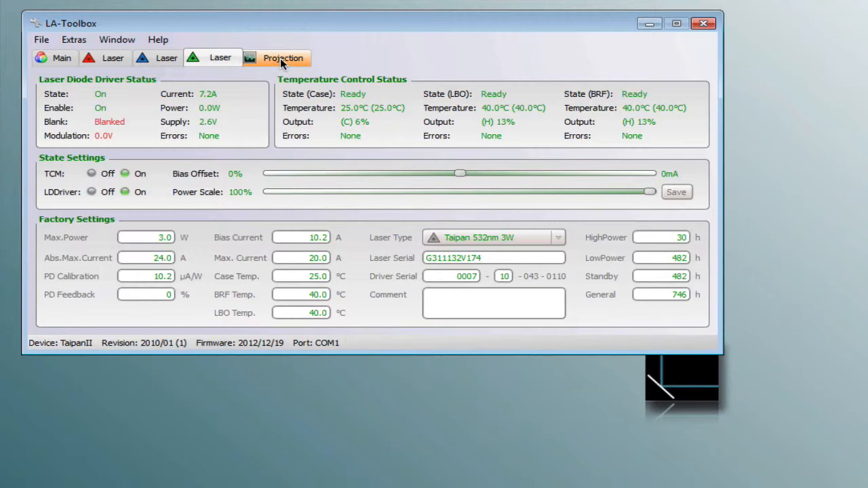
# Show the Projection settings and set Transformations to None for full-size output
pyautogui.click(283, 57)
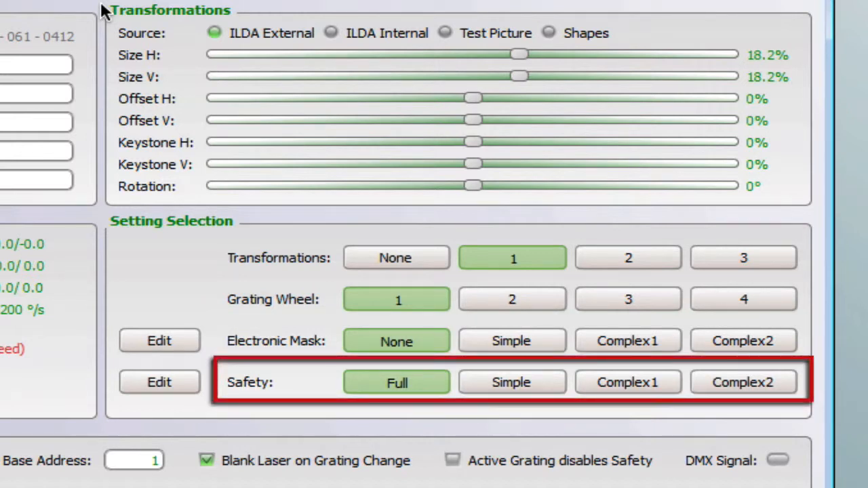
pyautogui.click(396, 258)
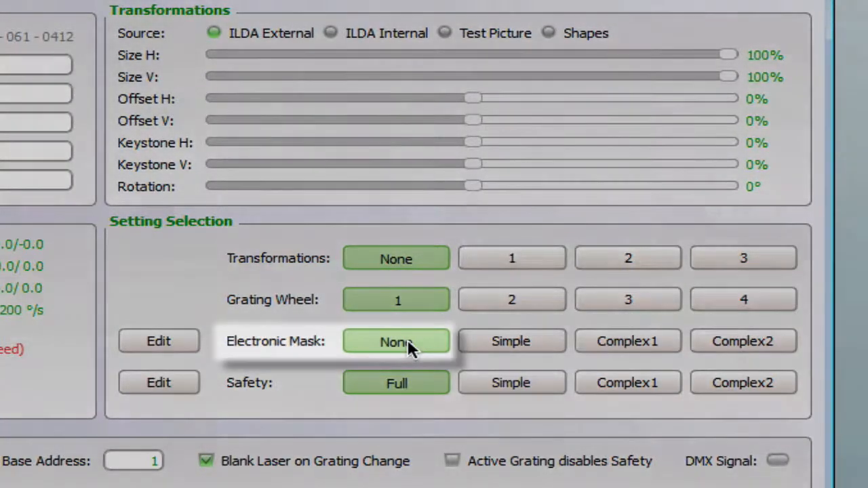
pyautogui.moveTo(397, 393)
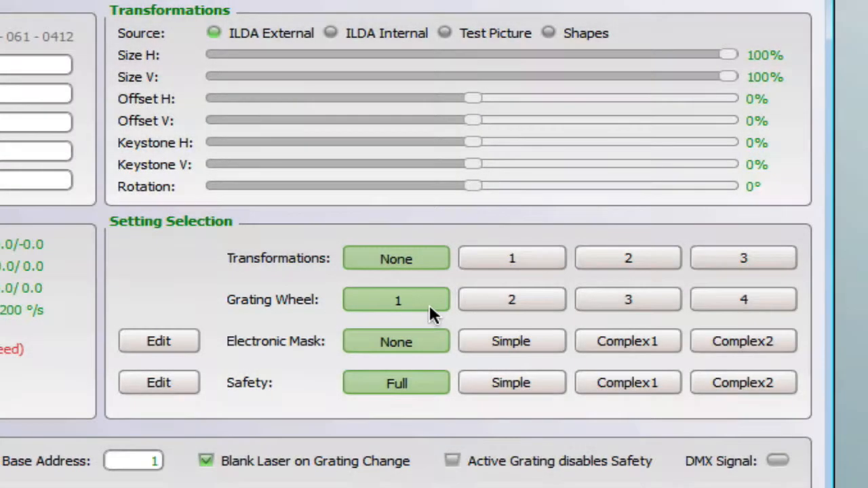
pyautogui.moveTo(610, 225)
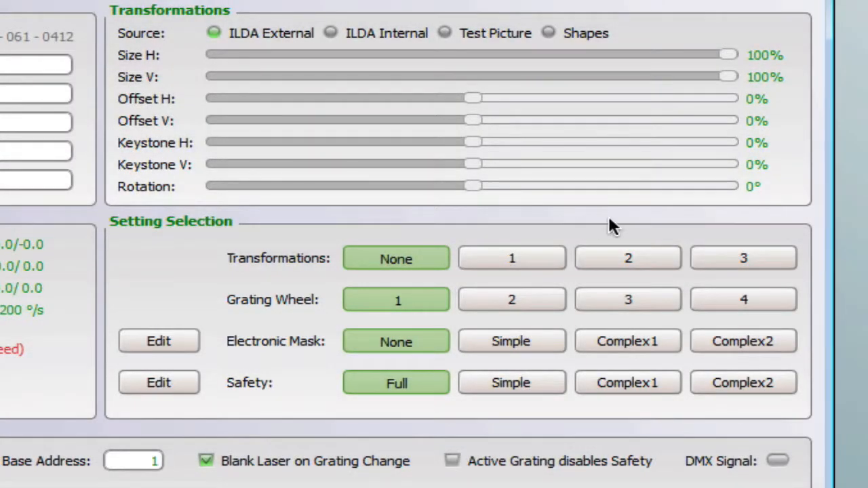
# Select transformation set 1 and bring its horizontal size up to 100%
pyautogui.click(511, 258)
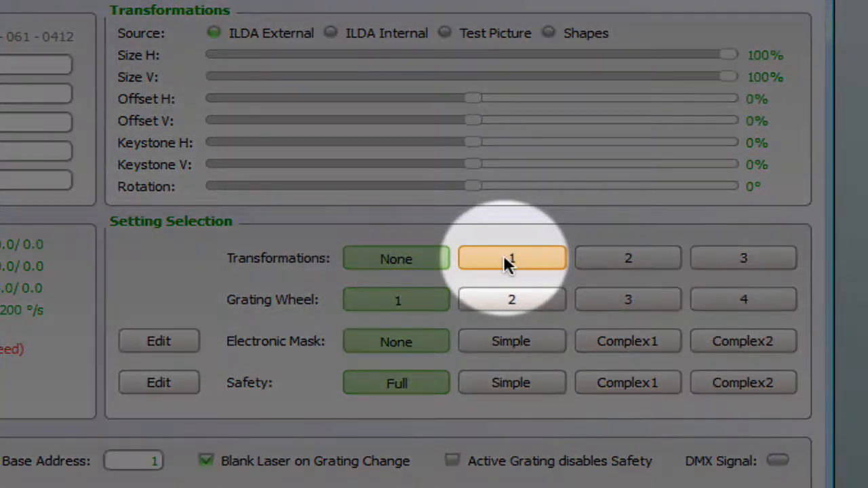
pyautogui.click(512, 259)
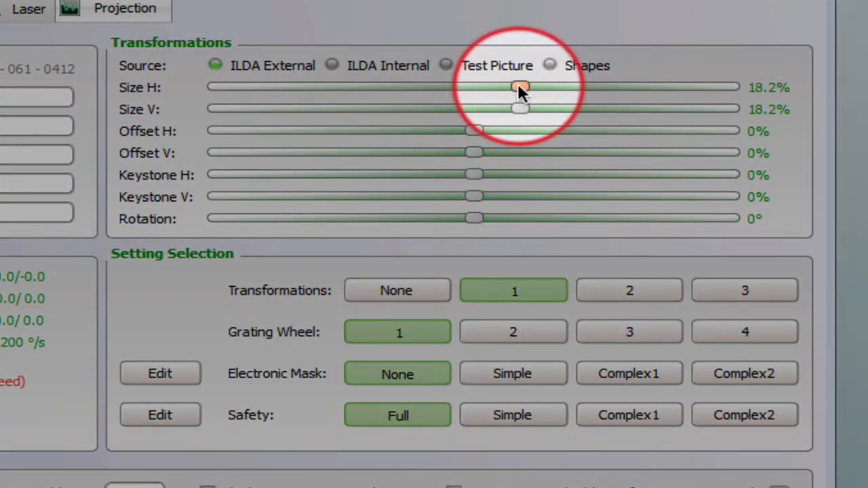
pyautogui.moveTo(522, 87); pyautogui.dragTo(563, 87)
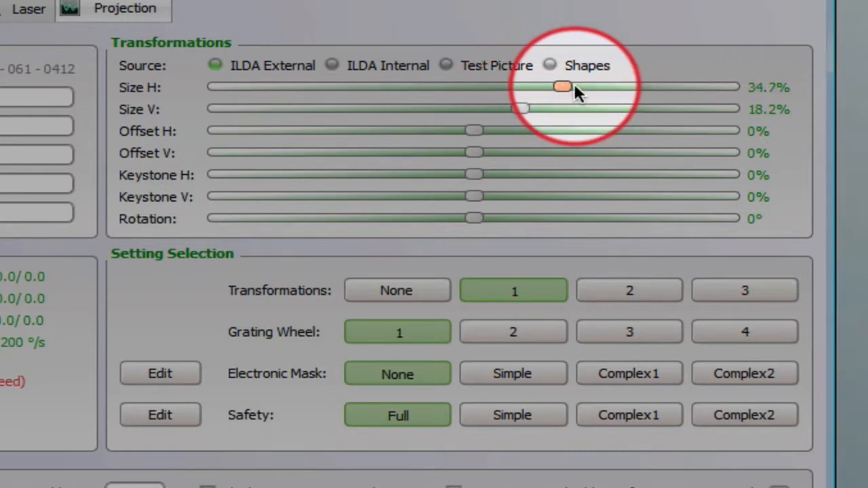
pyautogui.moveTo(562, 87); pyautogui.dragTo(534, 87)
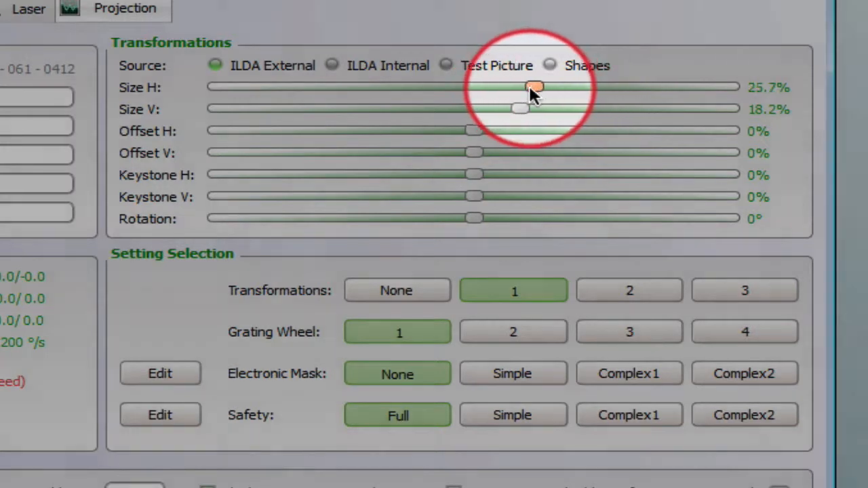
pyautogui.moveTo(536, 87); pyautogui.dragTo(521, 87)
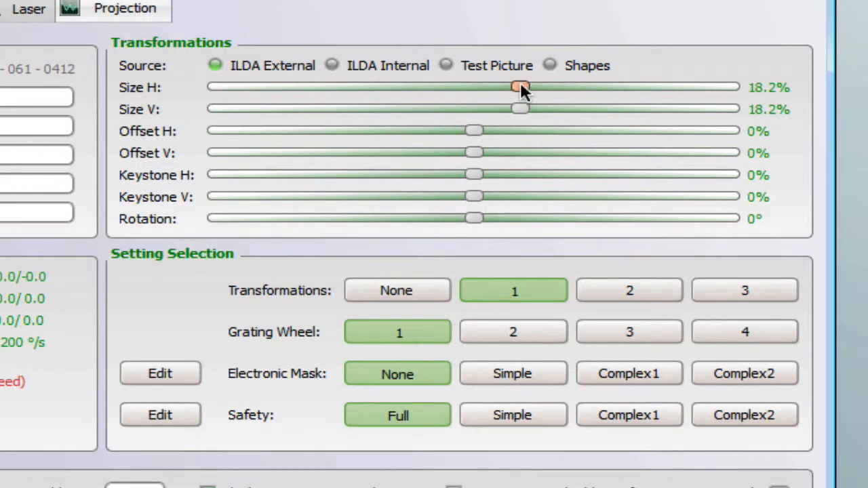
pyautogui.moveTo(521, 87); pyautogui.dragTo(730, 87)
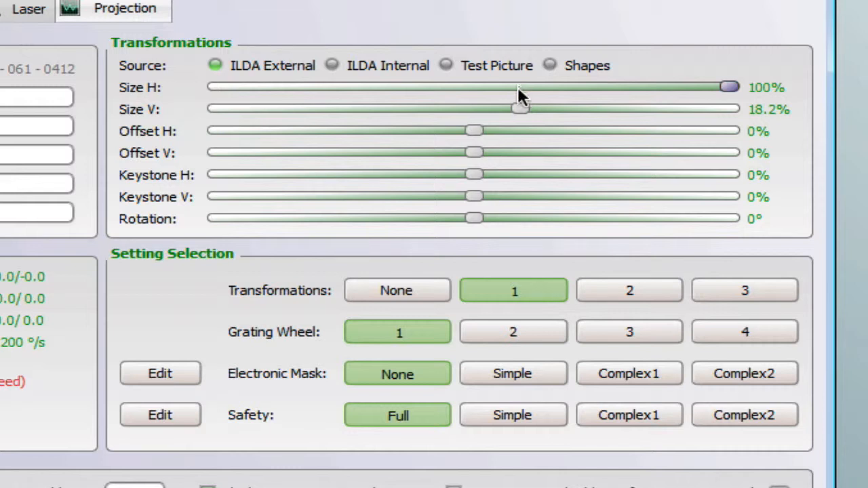
# Bring the vertical projection size up to 100% as well
pyautogui.moveTo(521, 109); pyautogui.dragTo(730, 108)
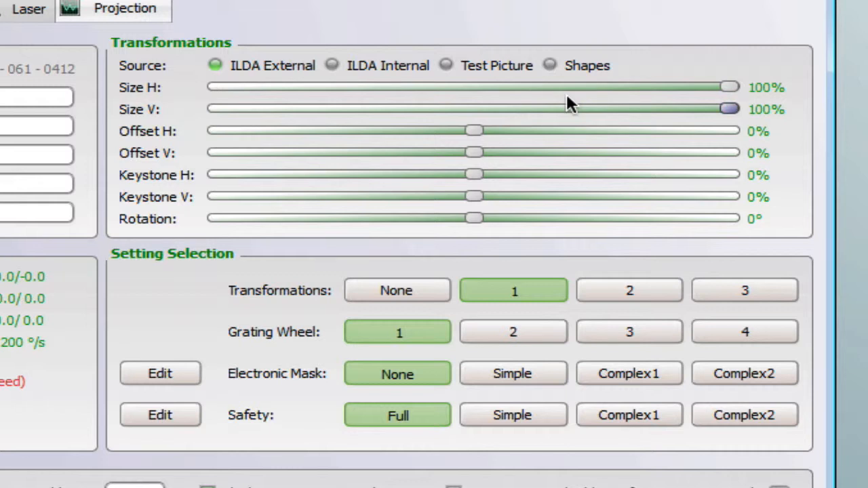
pyautogui.moveTo(678, 94)
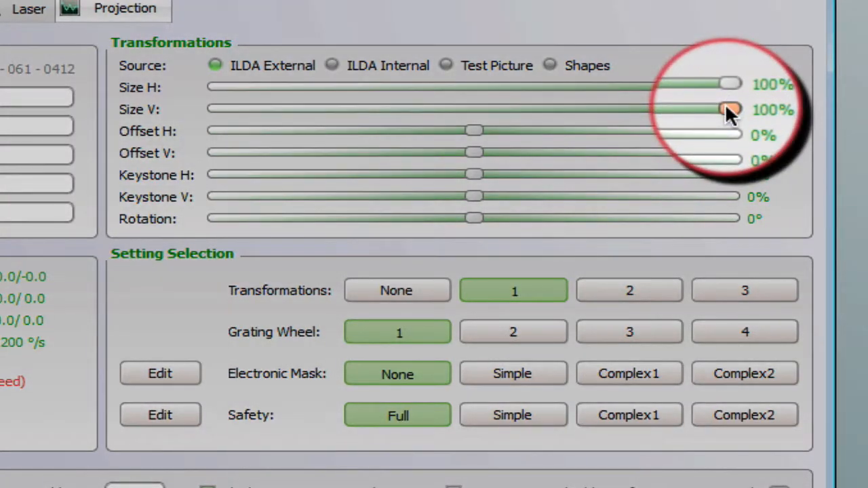
pyautogui.moveTo(731, 108); pyautogui.dragTo(725, 109)
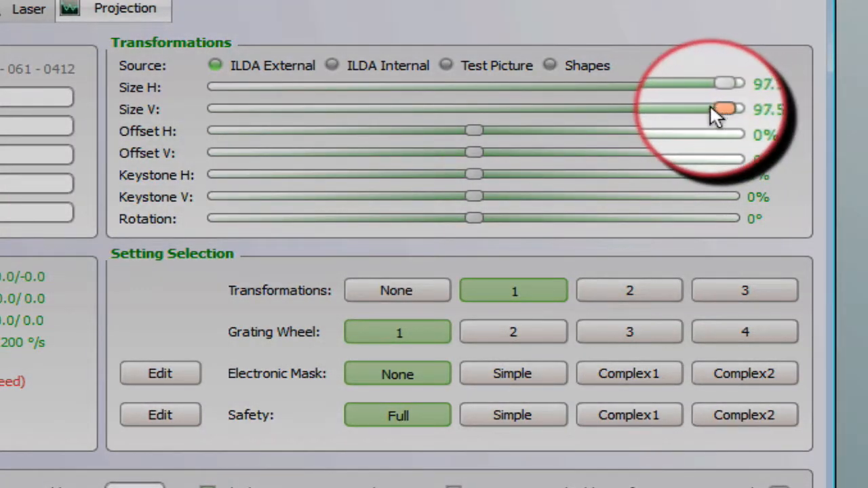
pyautogui.moveTo(726, 108); pyautogui.dragTo(625, 109)
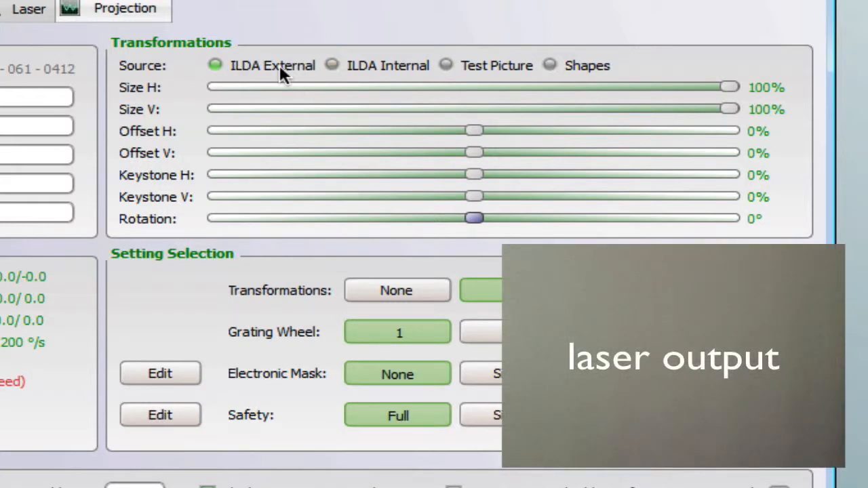
pyautogui.moveTo(447, 65)
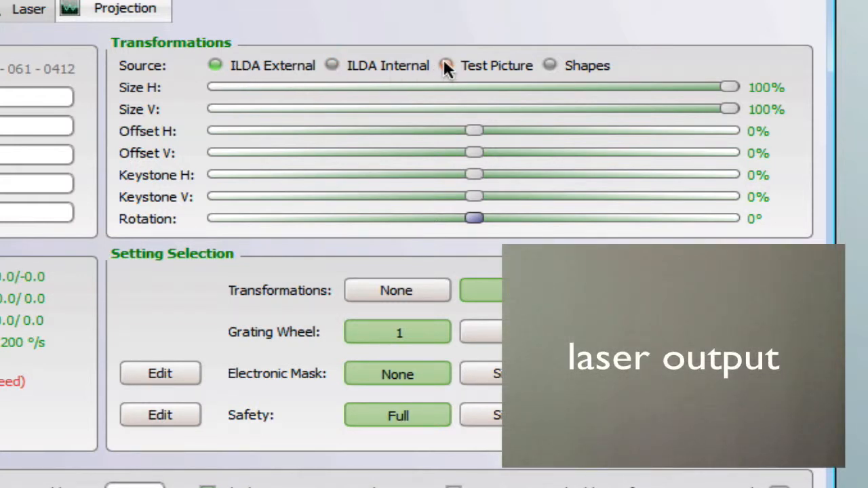
# Project the built-in test picture shrunk to about a quarter size, with vertical keystone returned to 0%
pyautogui.click(447, 66)
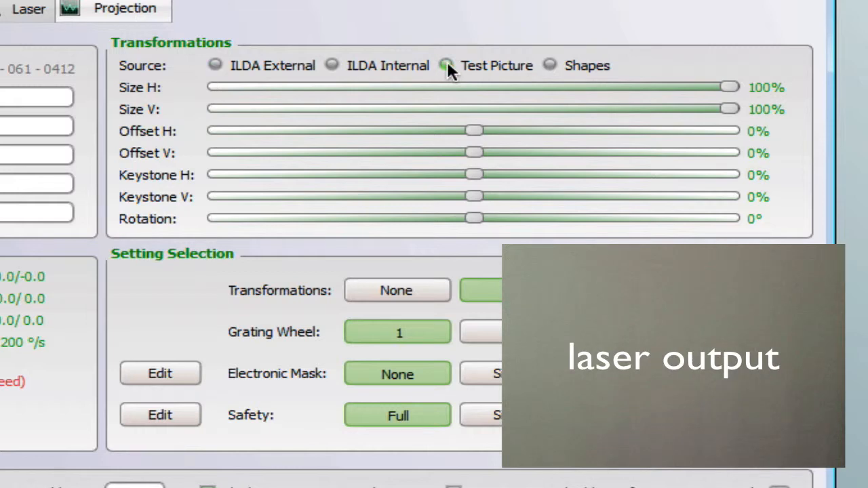
pyautogui.click(445, 66)
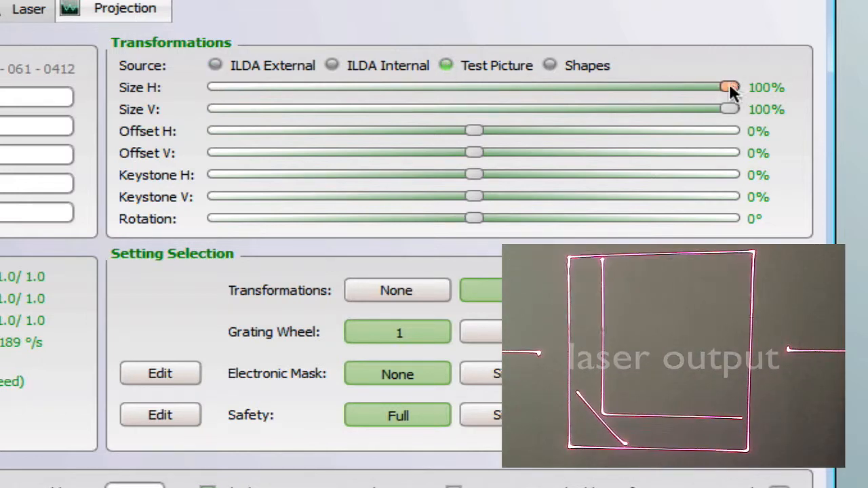
pyautogui.moveTo(730, 87); pyautogui.dragTo(558, 87)
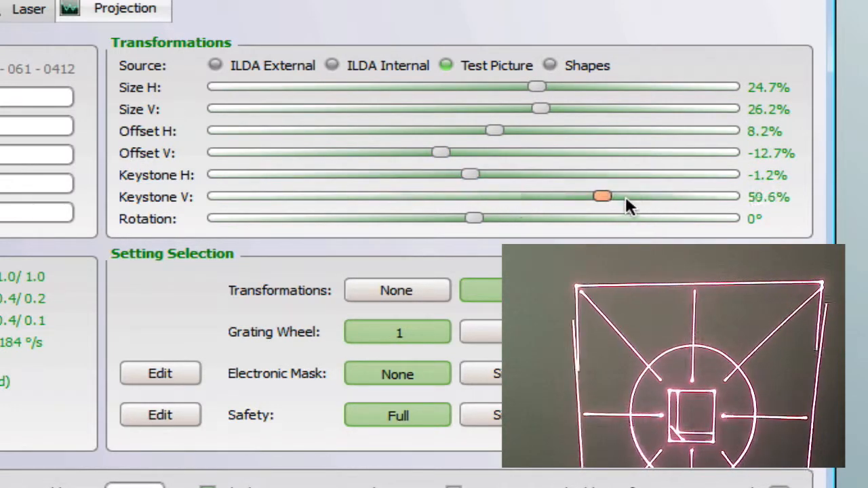
pyautogui.moveTo(603, 195); pyautogui.dragTo(433, 195)
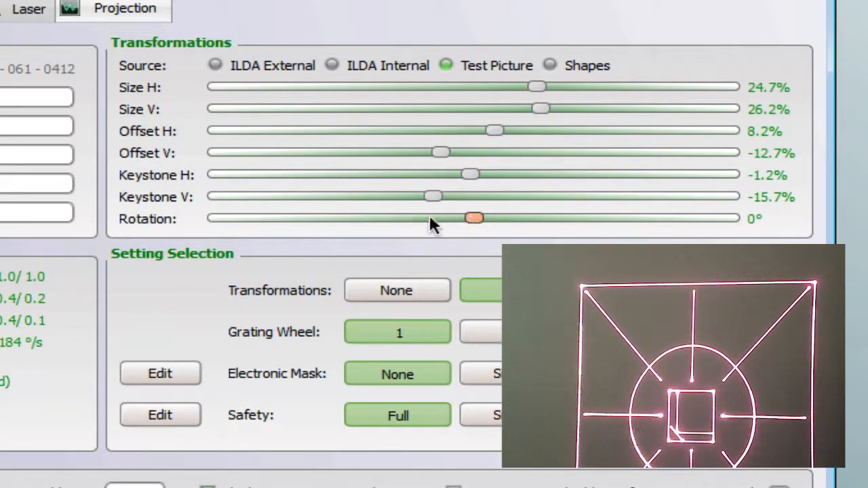
pyautogui.moveTo(475, 217); pyautogui.dragTo(453, 219)
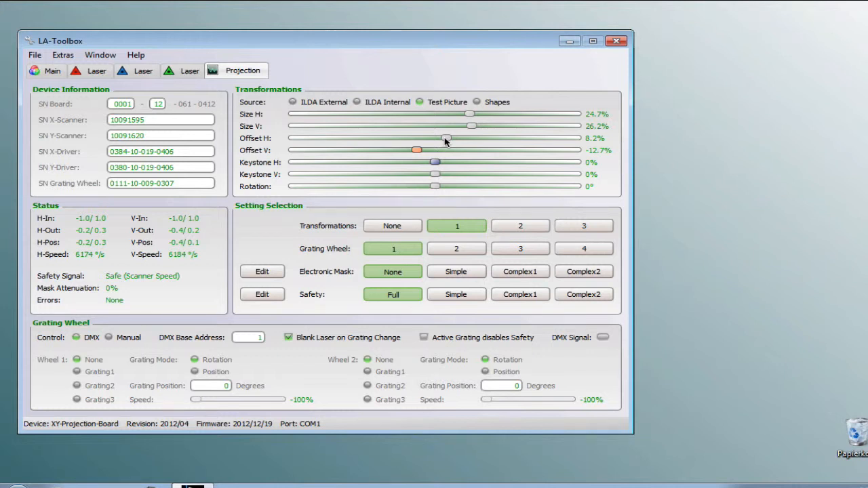
pyautogui.moveTo(380, 314)
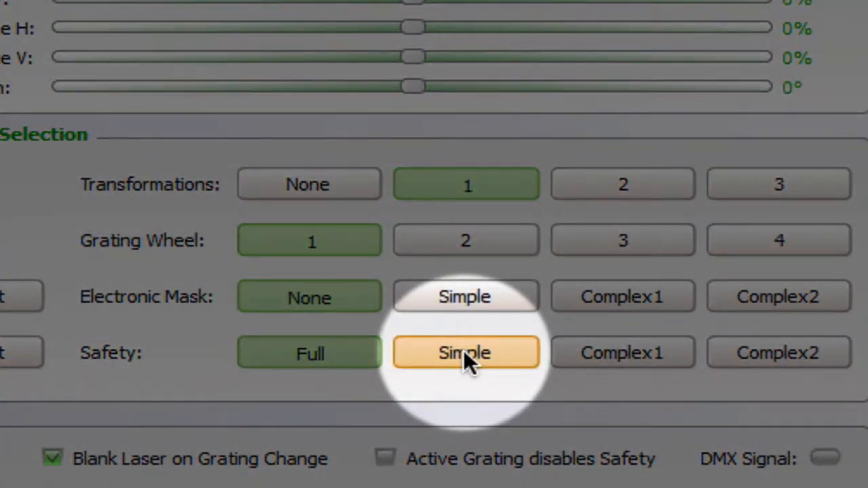
# Set laser safety to Simple and bring up its Safety Configuration editor
pyautogui.click(467, 353)
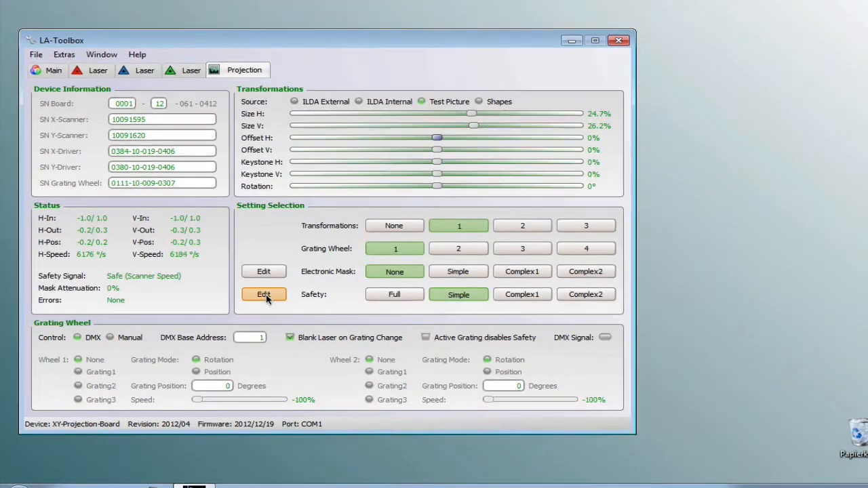
pyautogui.click(264, 293)
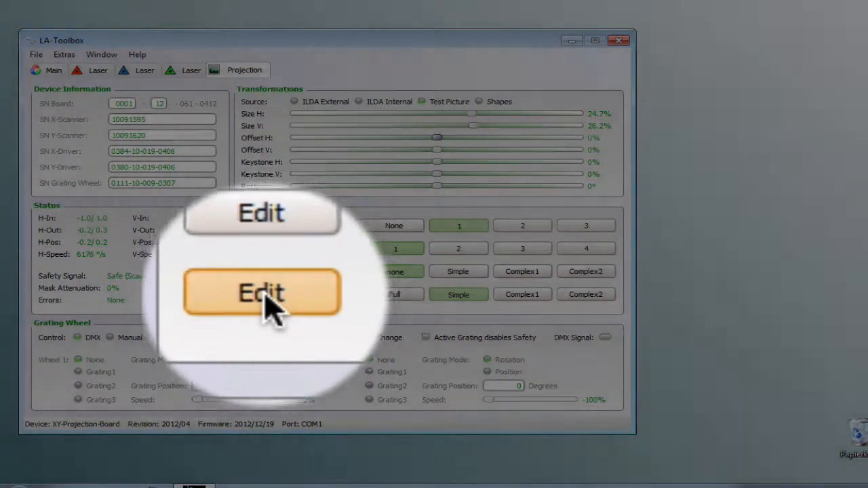
pyautogui.click(261, 293)
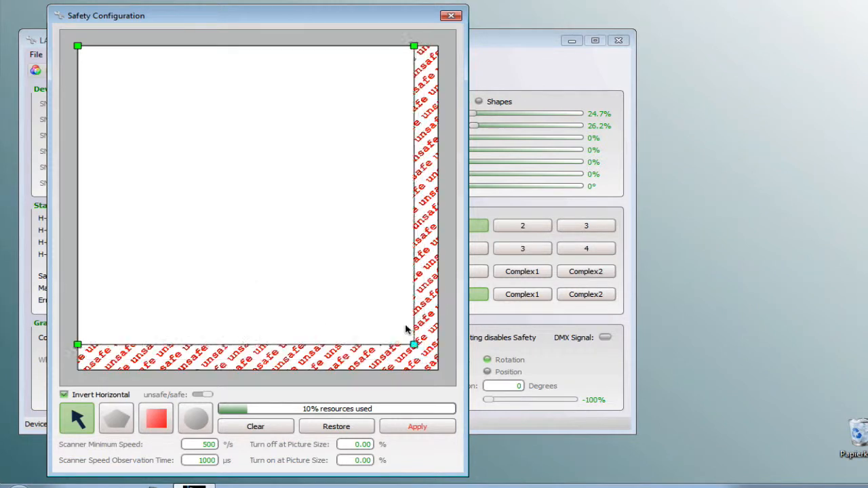
# Pull the safe area's corners inward to a smaller centred rectangle and apply it to the laser
pyautogui.moveTo(414, 345); pyautogui.dragTo(418, 188)
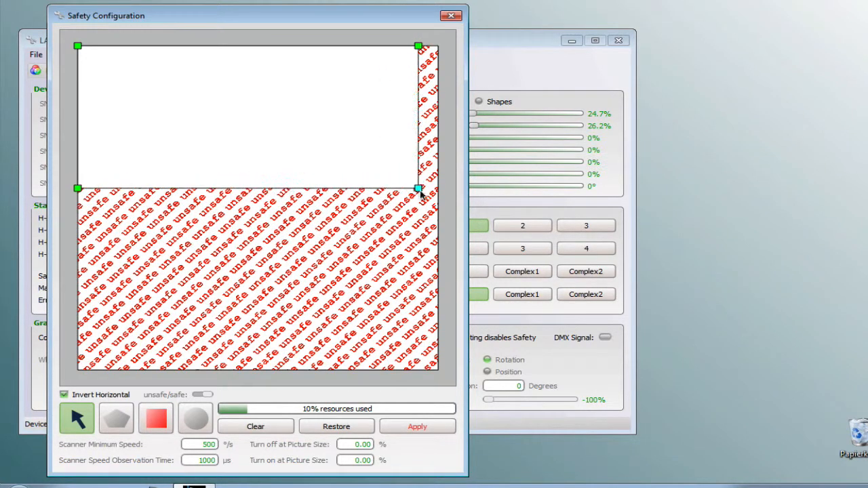
pyautogui.moveTo(418, 189); pyautogui.dragTo(392, 215)
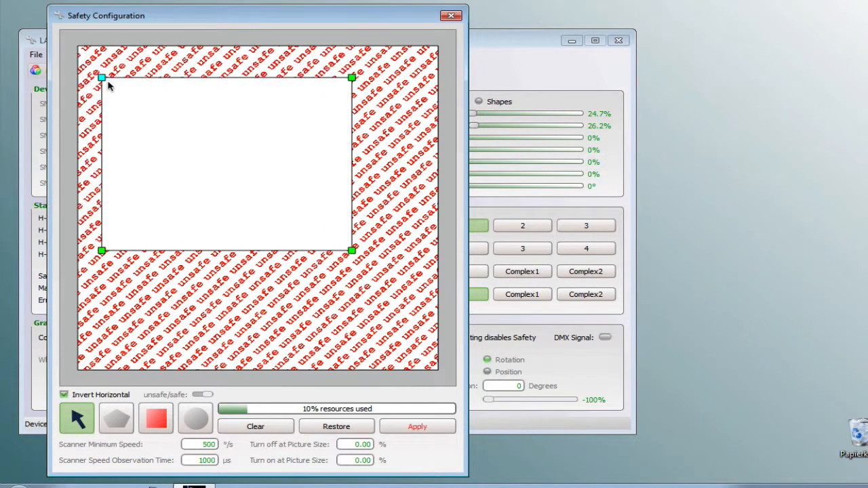
pyautogui.moveTo(101, 77); pyautogui.dragTo(120, 88)
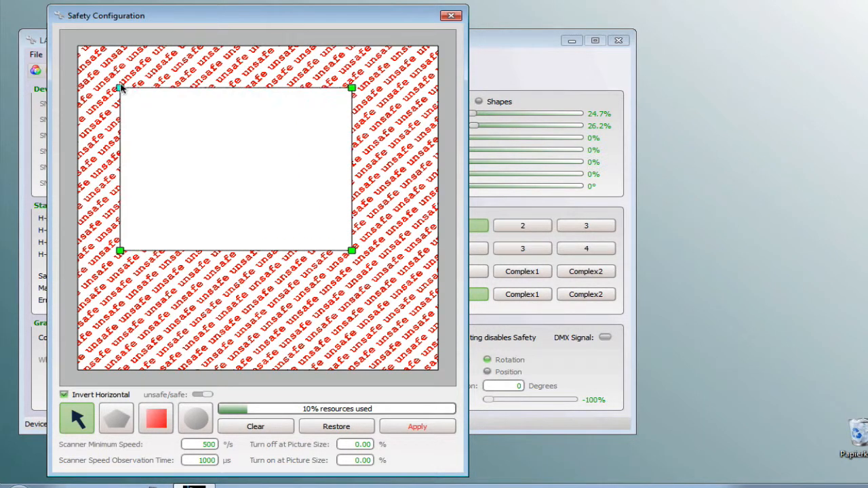
pyautogui.moveTo(119, 89); pyautogui.dragTo(146, 135)
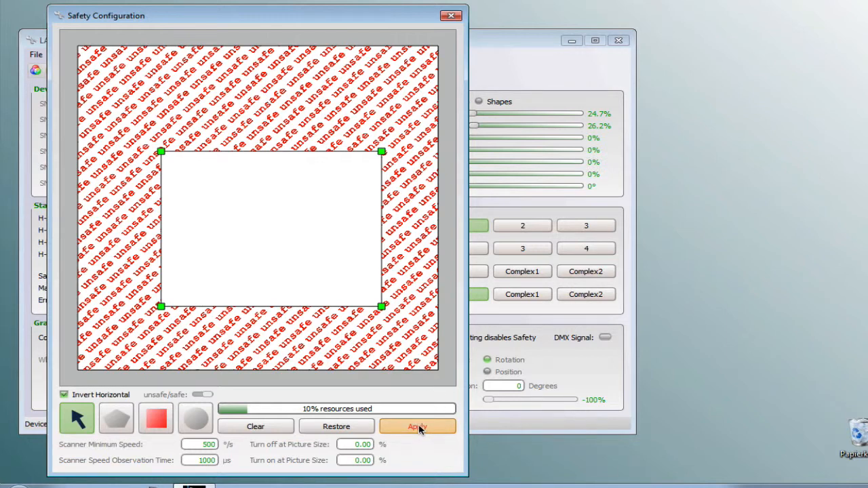
pyautogui.click(418, 426)
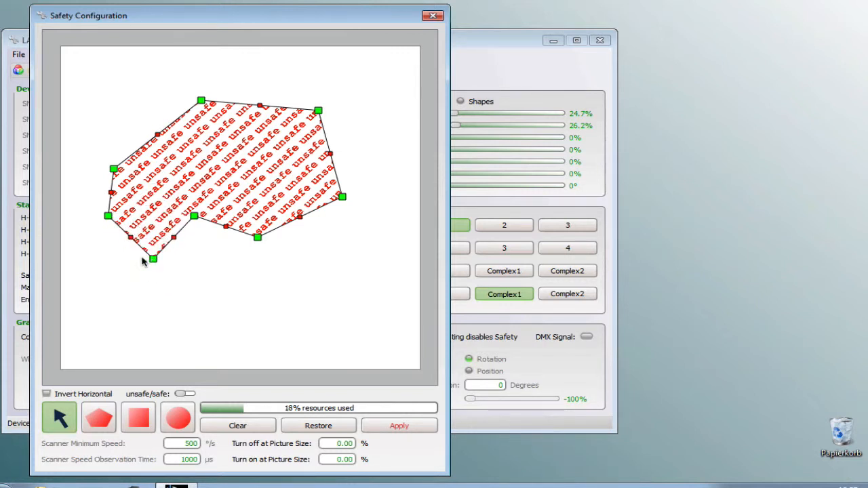
# Draw a small square unsafe zone below the polygon with the rectangle tool, then ready the circle tool
pyautogui.click(138, 416)
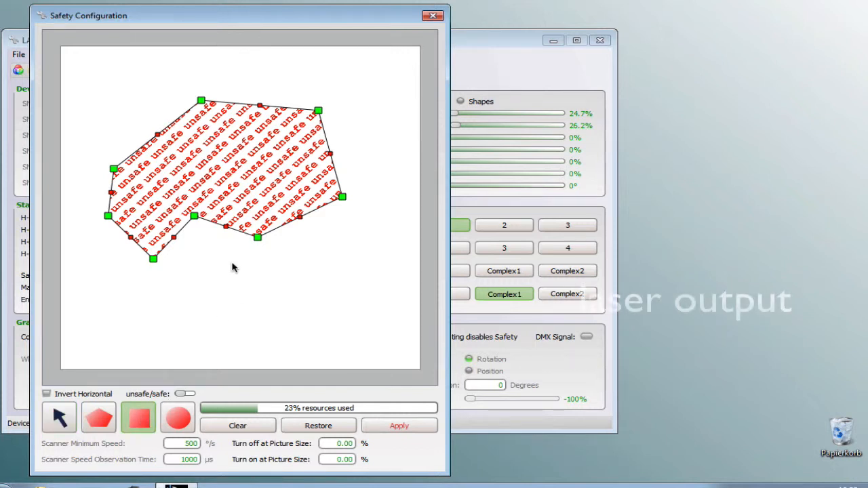
pyautogui.moveTo(234, 260); pyautogui.dragTo(310, 333)
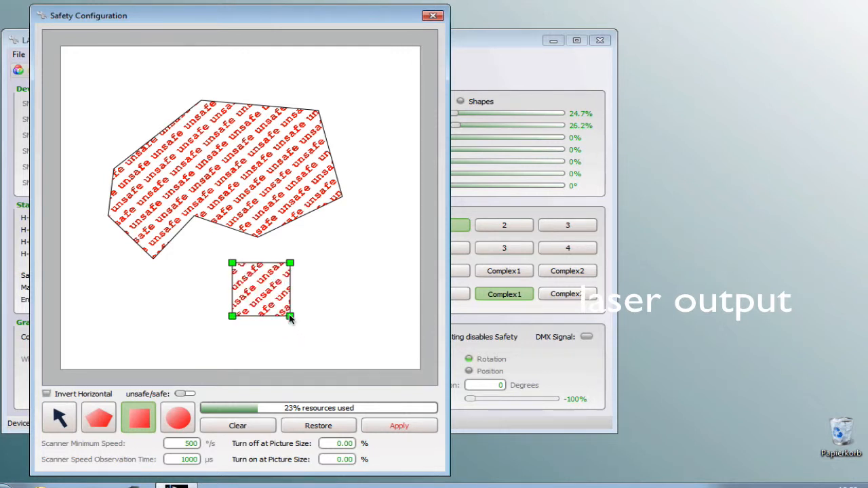
pyautogui.click(177, 418)
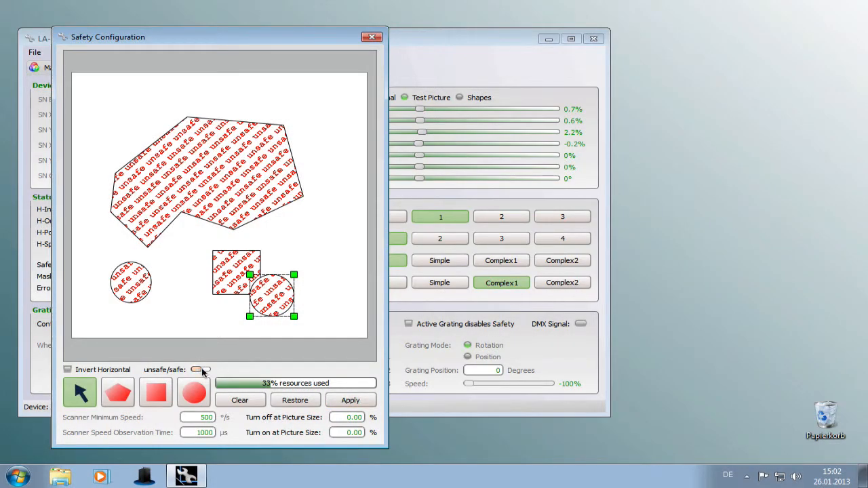
# Make the circle a safe zone and move it into the polygon's upper right, cutting a safe hole
pyautogui.click(201, 369)
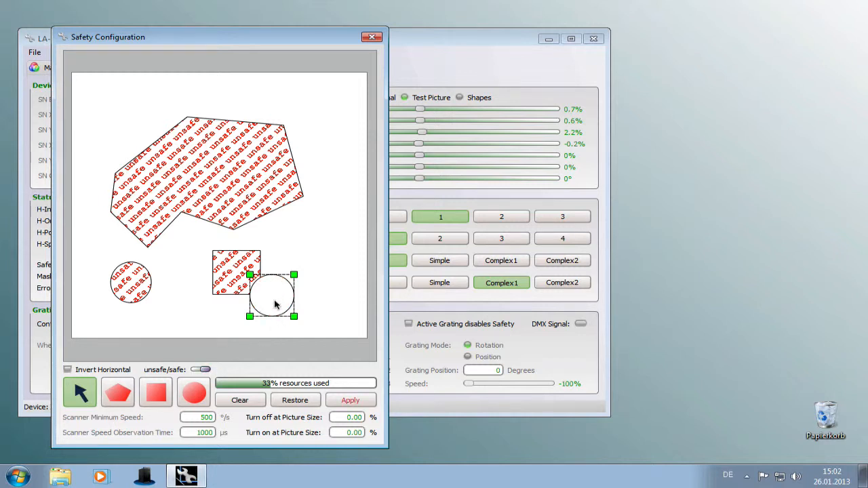
pyautogui.moveTo(277, 310)
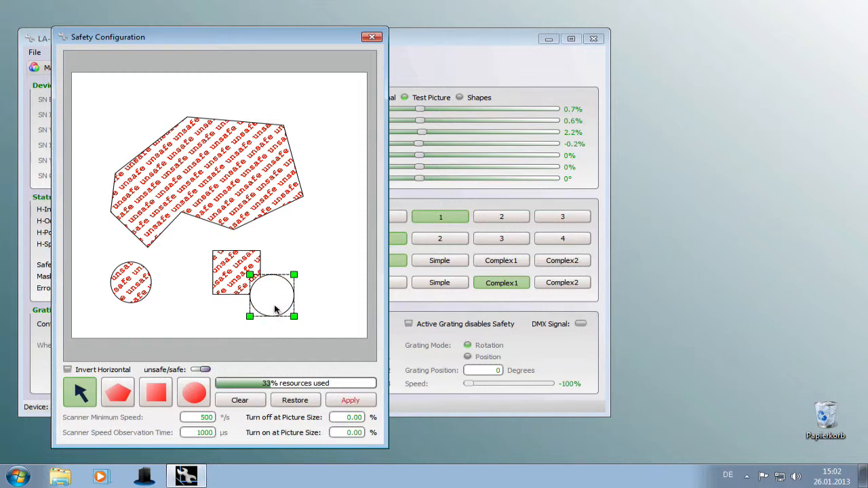
pyautogui.moveTo(271, 296); pyautogui.dragTo(209, 170)
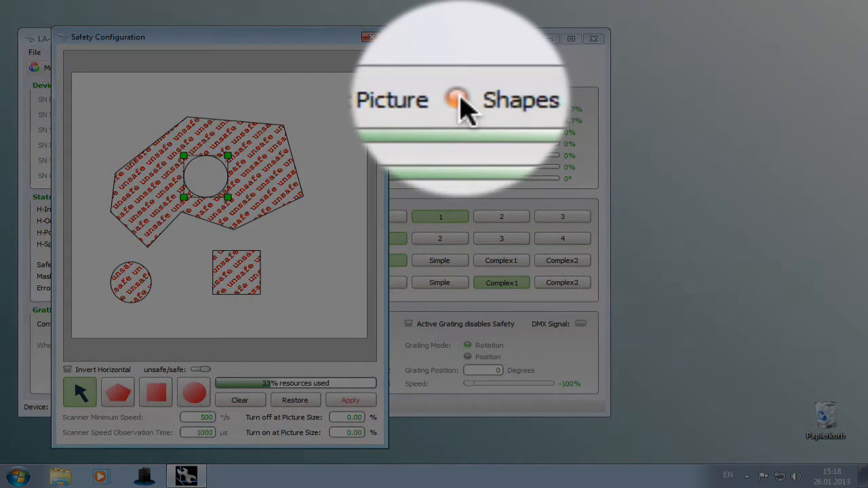
# Project the shapes source and nudge the safe circle around inside the unsafe polygon
pyautogui.click(461, 97)
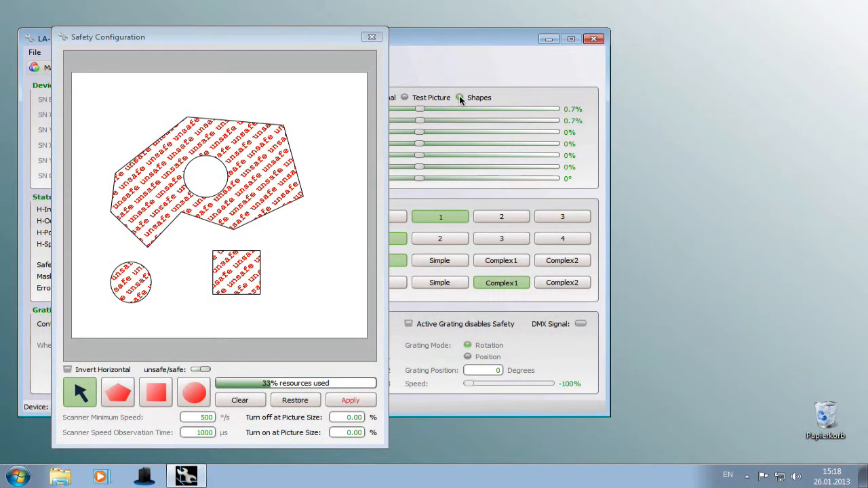
pyautogui.click(206, 176)
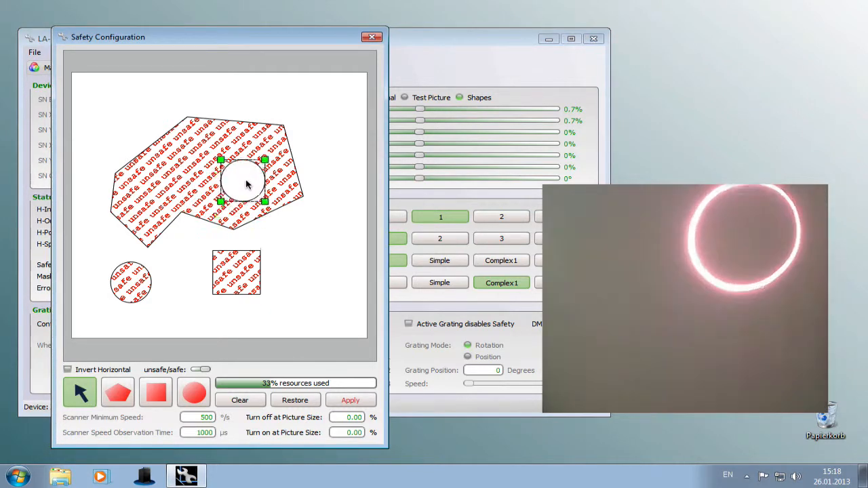
pyautogui.moveTo(242, 183); pyautogui.dragTo(196, 193)
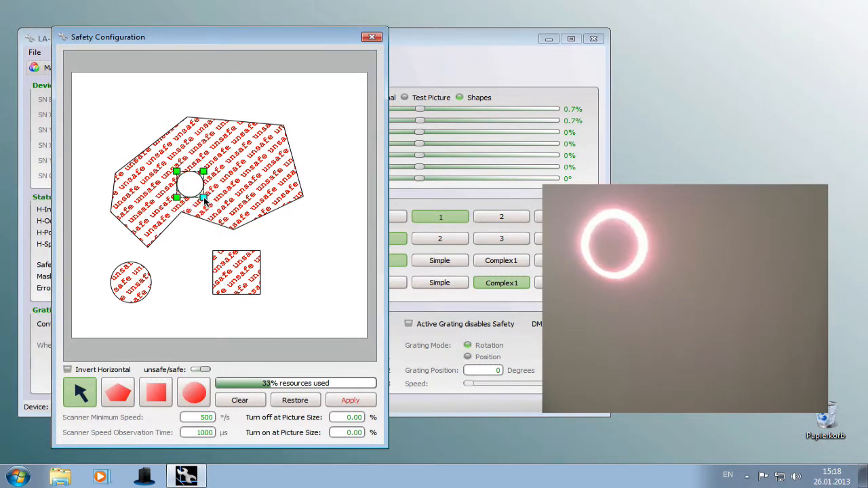
pyautogui.moveTo(190, 185); pyautogui.dragTo(234, 190)
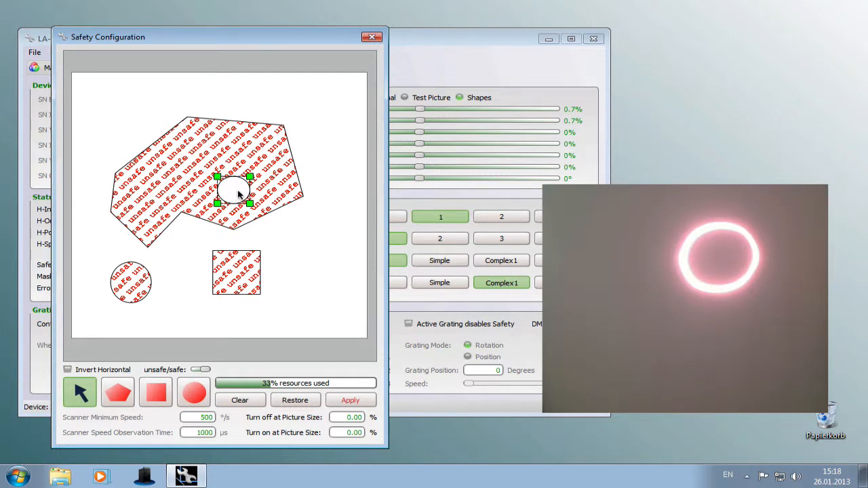
pyautogui.moveTo(242, 281)
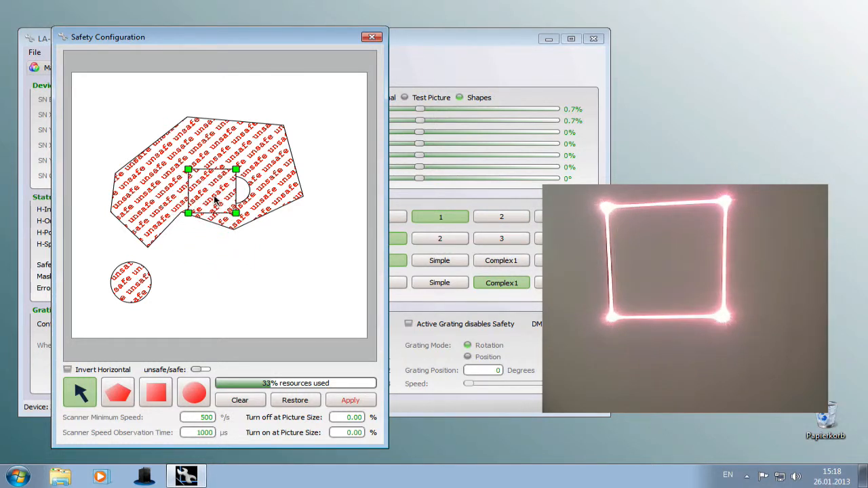
pyautogui.moveTo(261, 160)
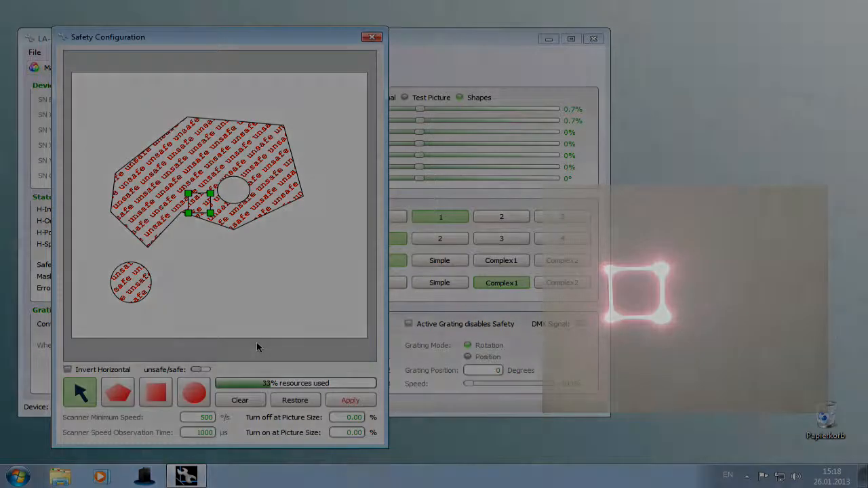
# Draw a diamond mask in the Electronic Mask editor at 53% intensity and apply it
pyautogui.click(372, 37)
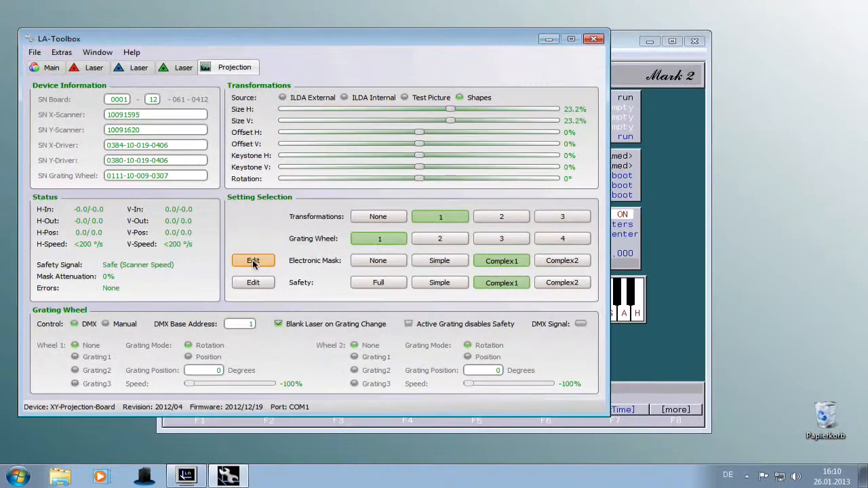
pyautogui.click(252, 261)
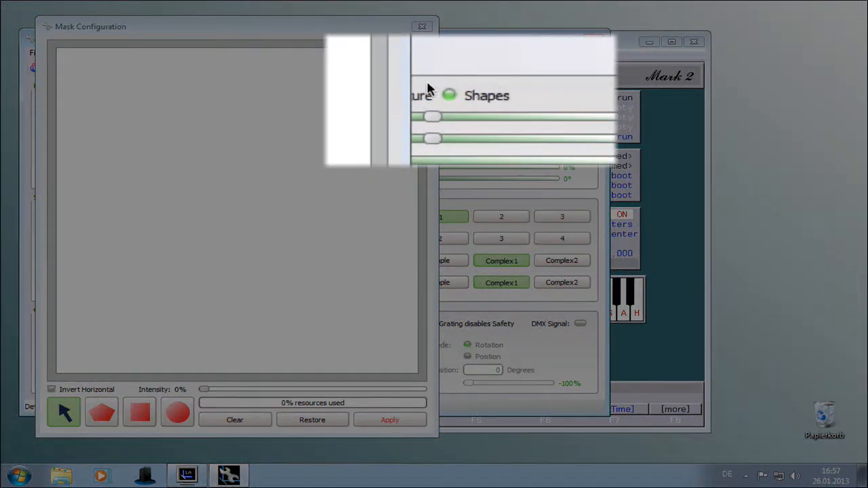
pyautogui.moveTo(478, 100)
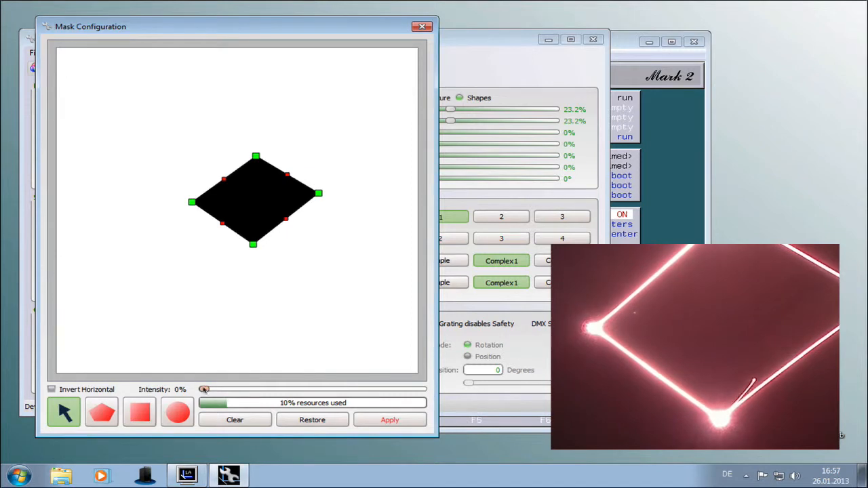
pyautogui.moveTo(204, 389); pyautogui.dragTo(320, 389)
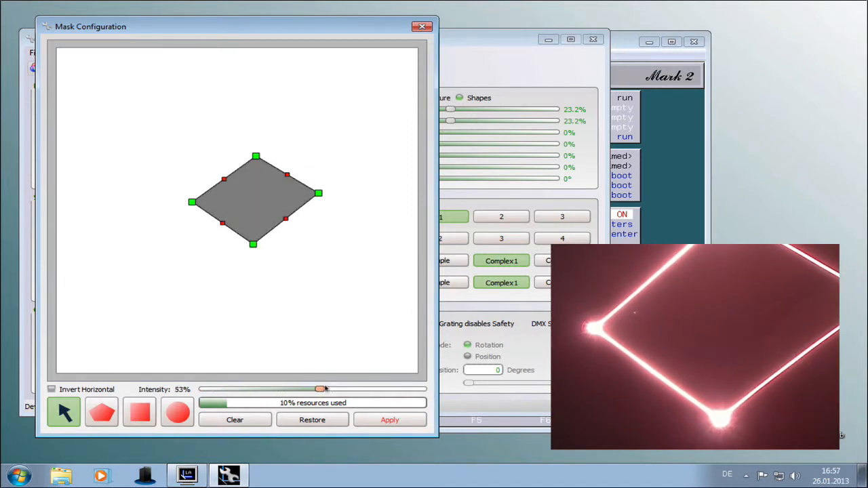
pyautogui.click(422, 27)
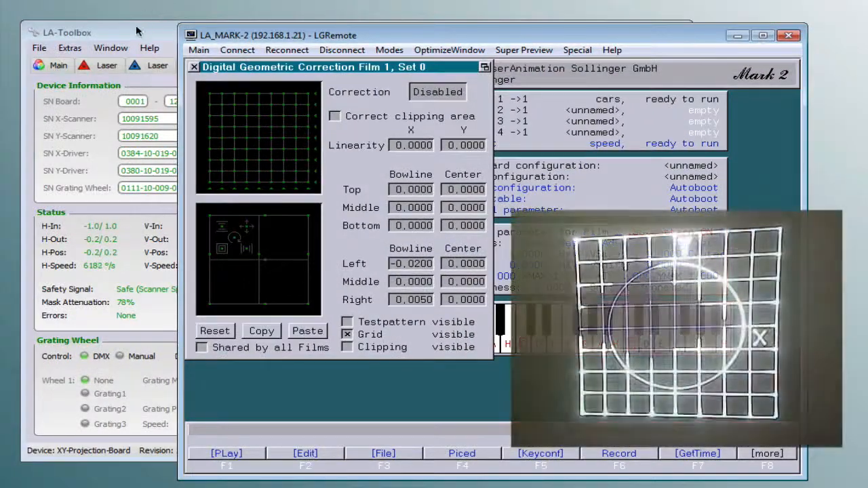
# Return to projector settings and reopen the Electronic Mask editor with the diamond mask
pyautogui.click(260, 65)
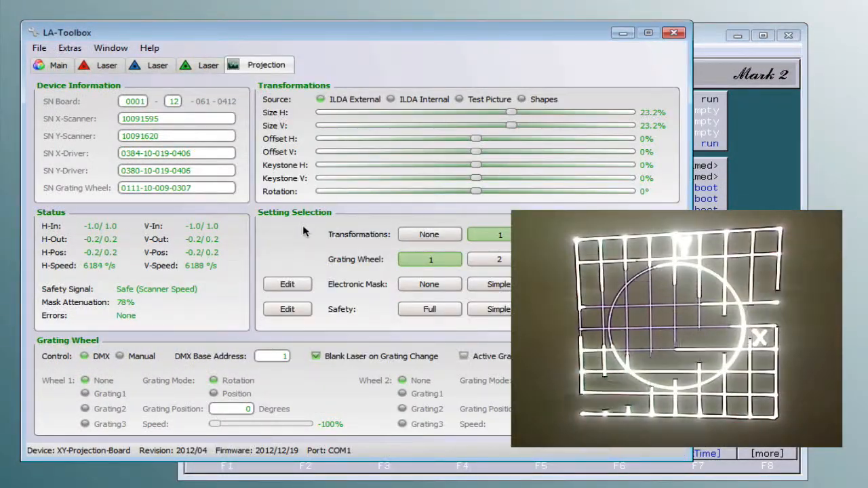
pyautogui.click(288, 284)
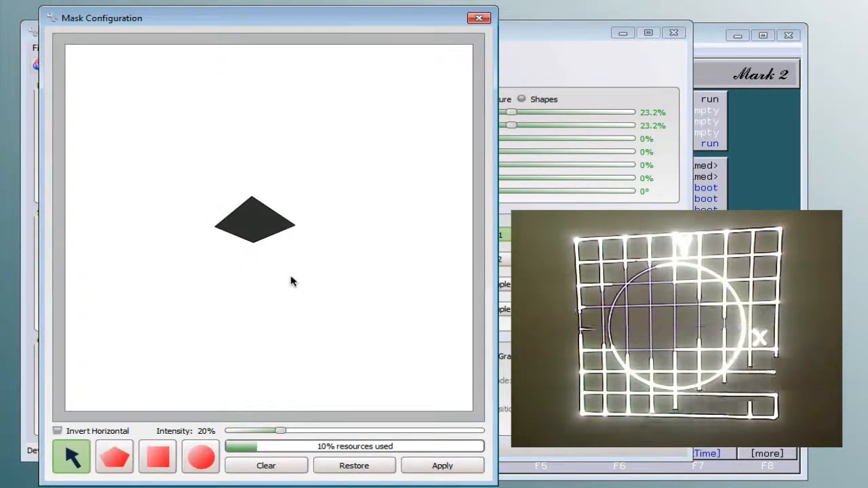
# Set the diamond mask to 0% intensity, apply it to blank that grid region, then deselect it
pyautogui.click(255, 224)
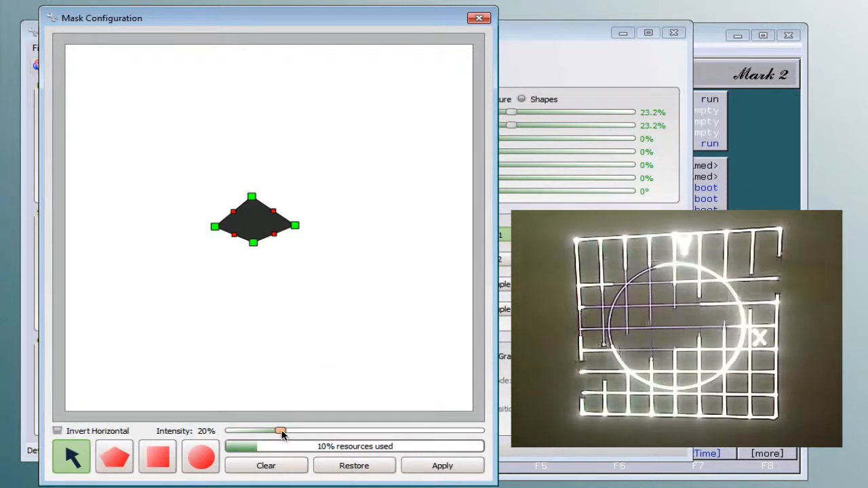
pyautogui.moveTo(279, 432); pyautogui.dragTo(230, 431)
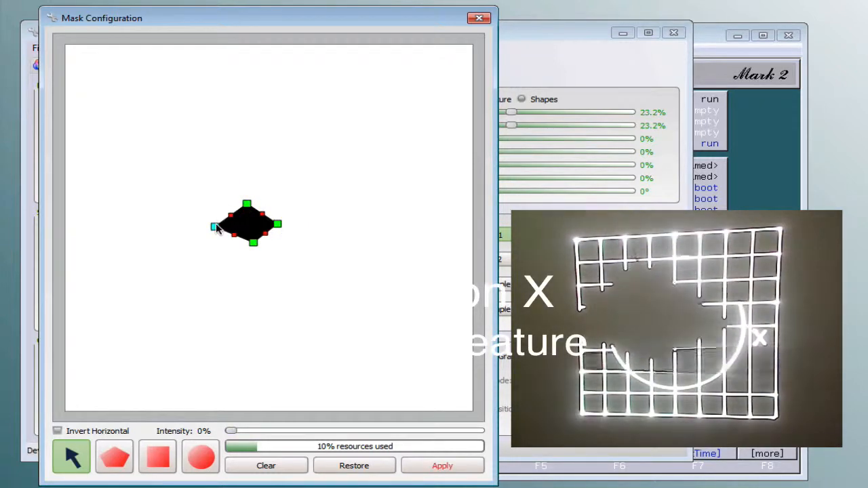
pyautogui.click(442, 466)
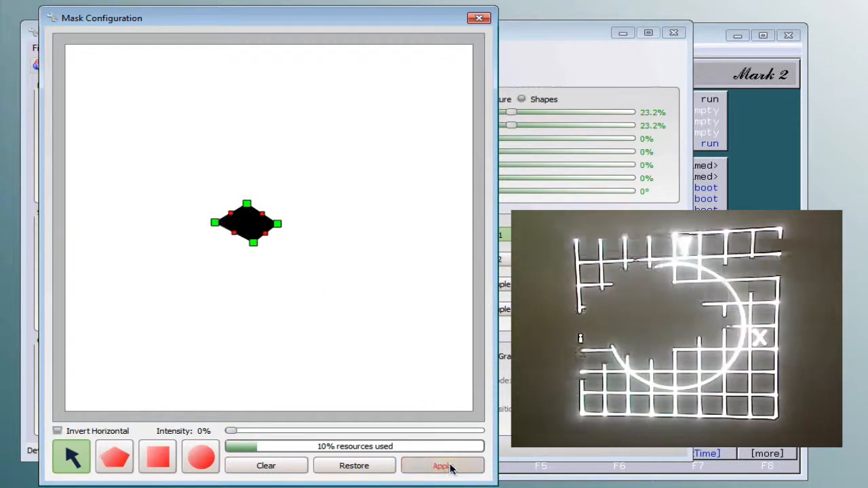
pyautogui.click(442, 465)
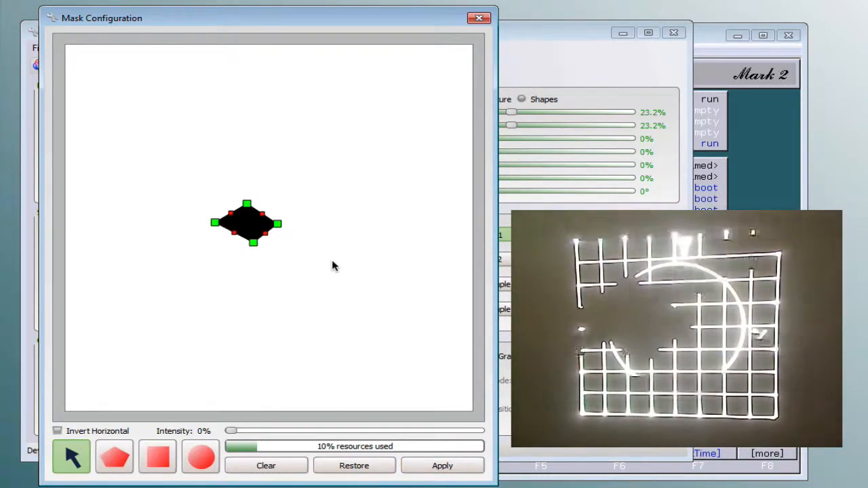
pyautogui.click(200, 456)
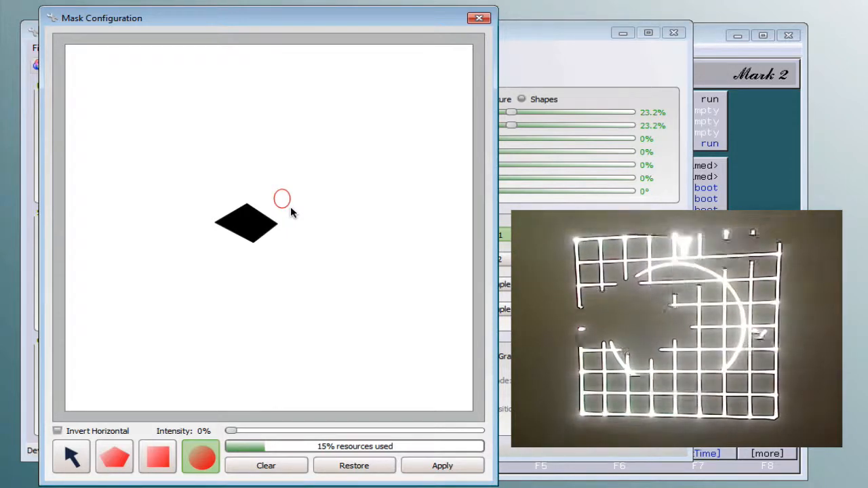
# Apply a small circle mask beside the diamond, then a tall ellipse at 33% intensity
pyautogui.click(442, 466)
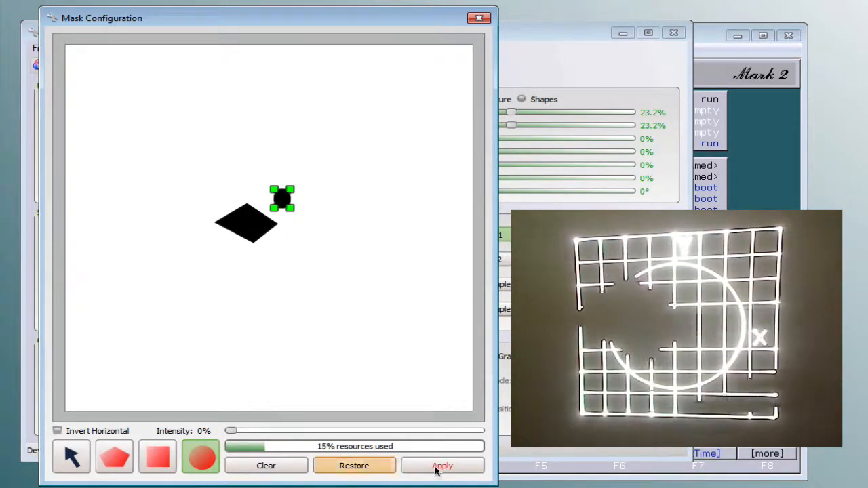
pyautogui.click(442, 466)
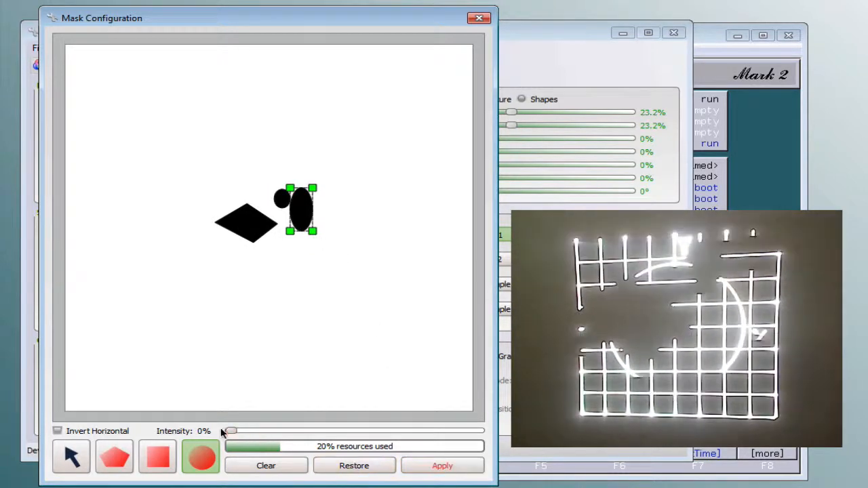
pyautogui.moveTo(230, 431); pyautogui.dragTo(312, 431)
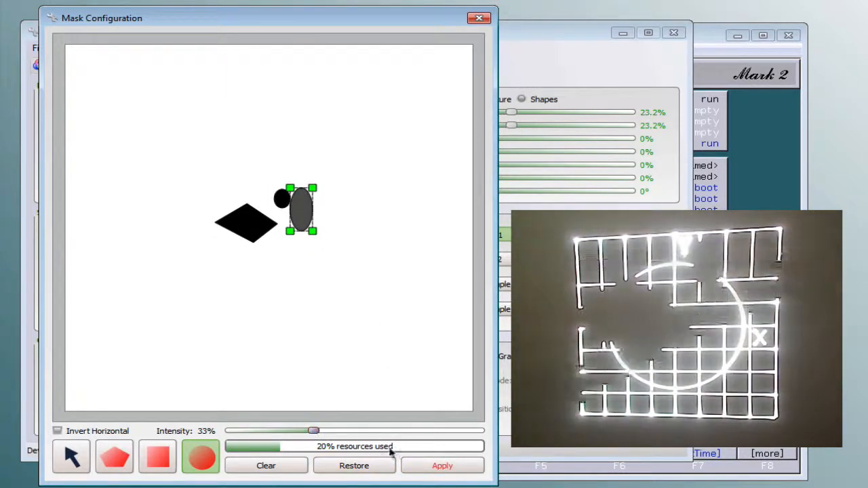
pyautogui.click(442, 466)
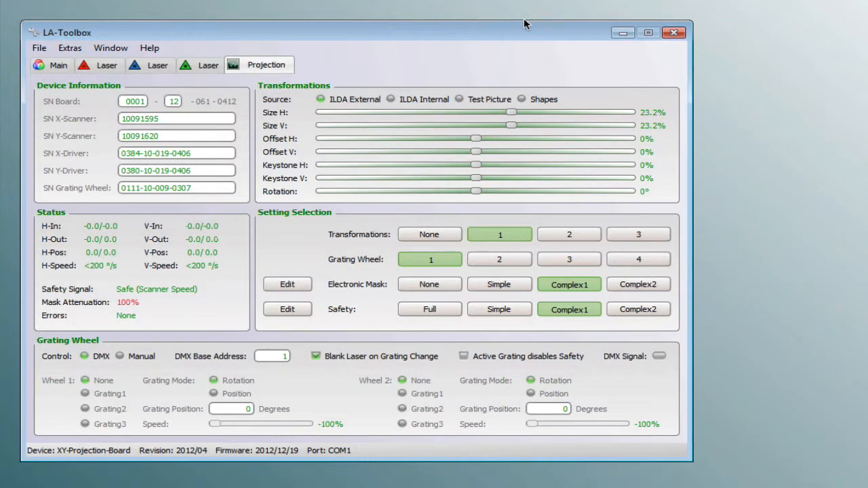
# Show the device's Main status page with the projector at 23% power
pyautogui.click(58, 65)
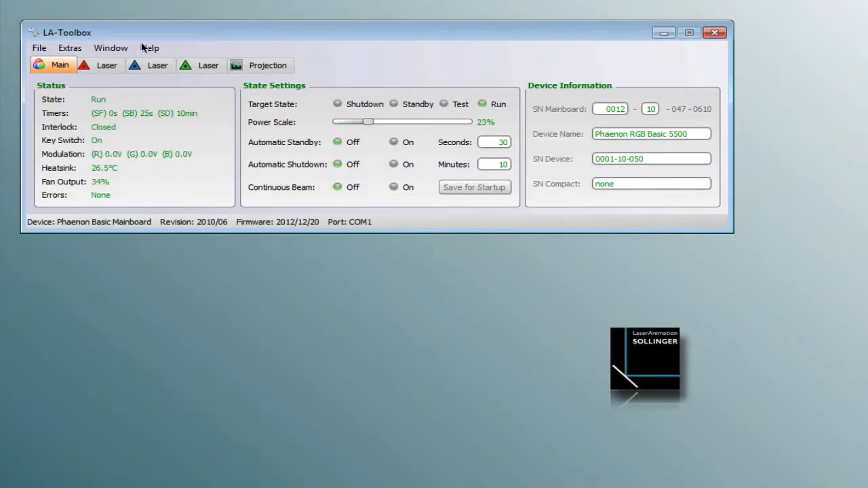